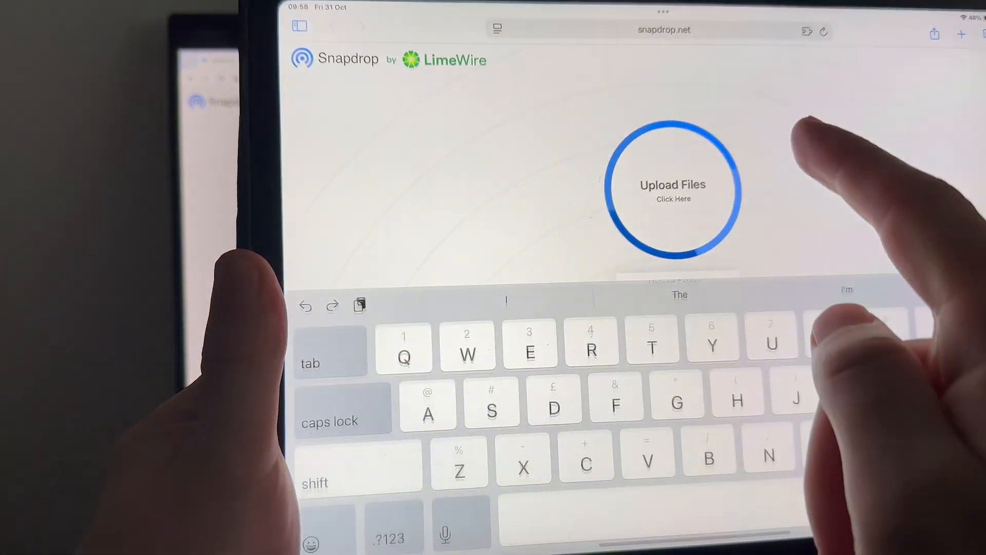
Step: Select the snapdrop.net address in Safari's address bar, showing Snapdrop suggestions
left_click(665, 30)
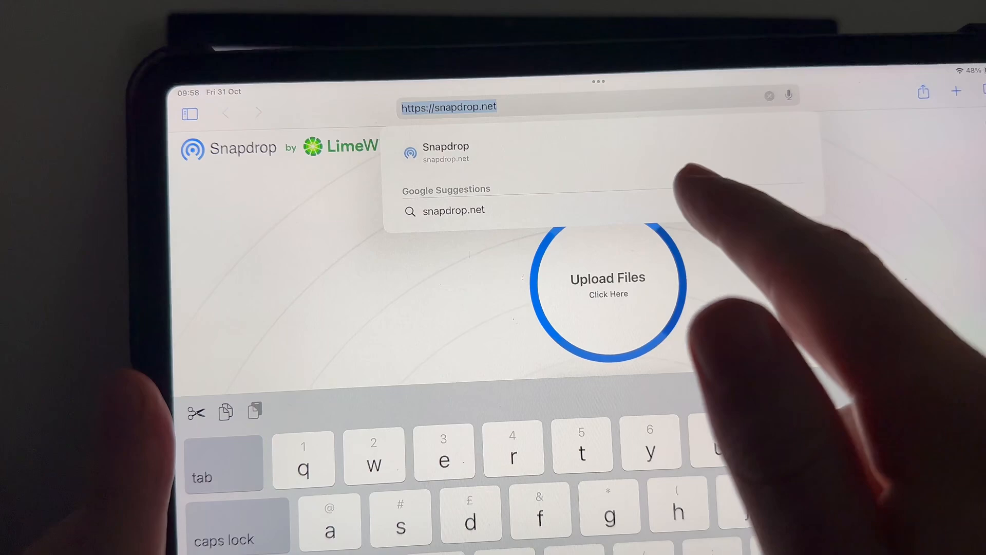